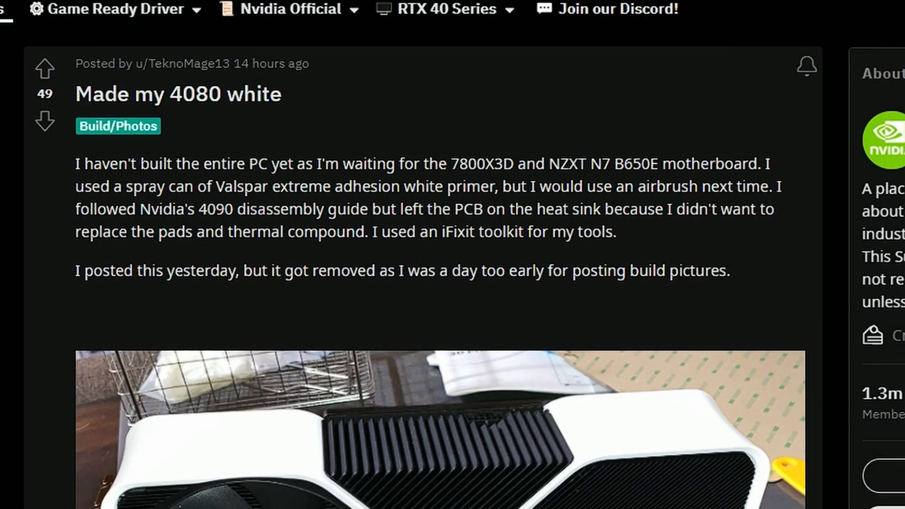
mouse_move(409, 106)
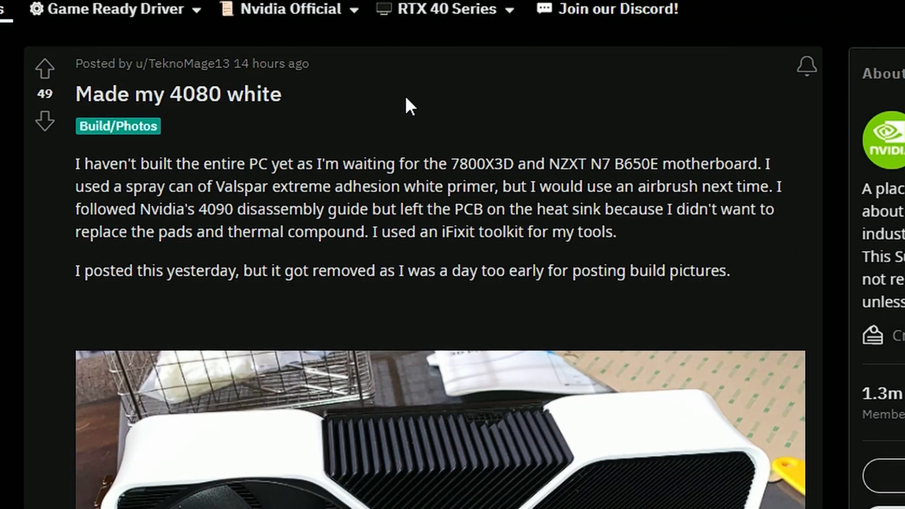
Browse the 'Made my 4080 white' card photos, then scroll the GALAX DDR5-8000 HOF article.
scroll("down", 3)
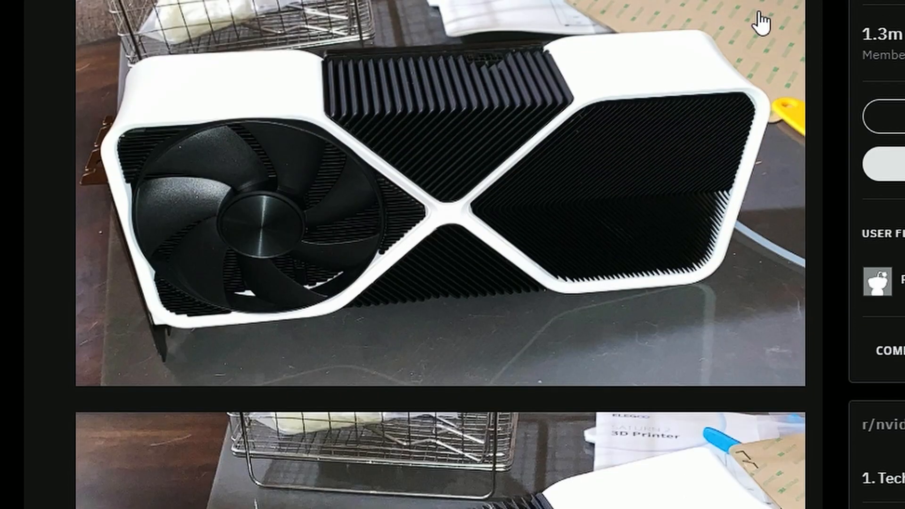
scroll("up", 3)
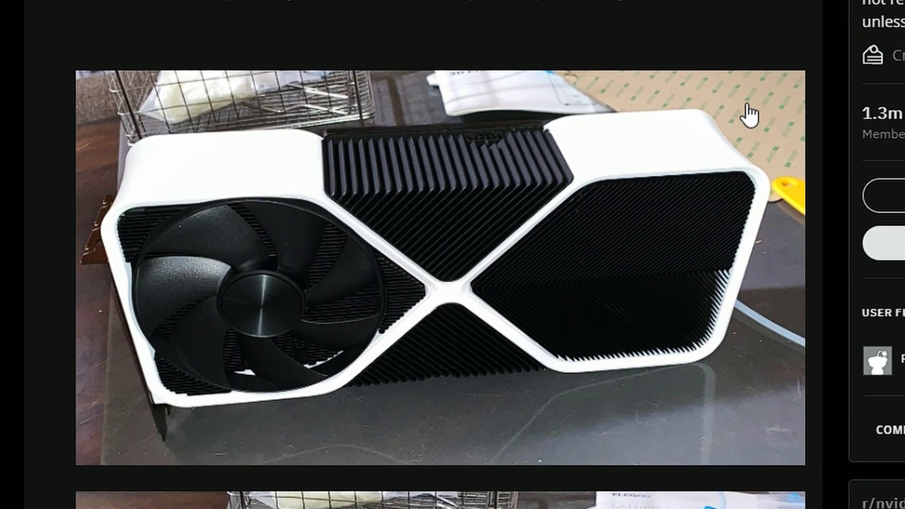
mouse_move(748, 217)
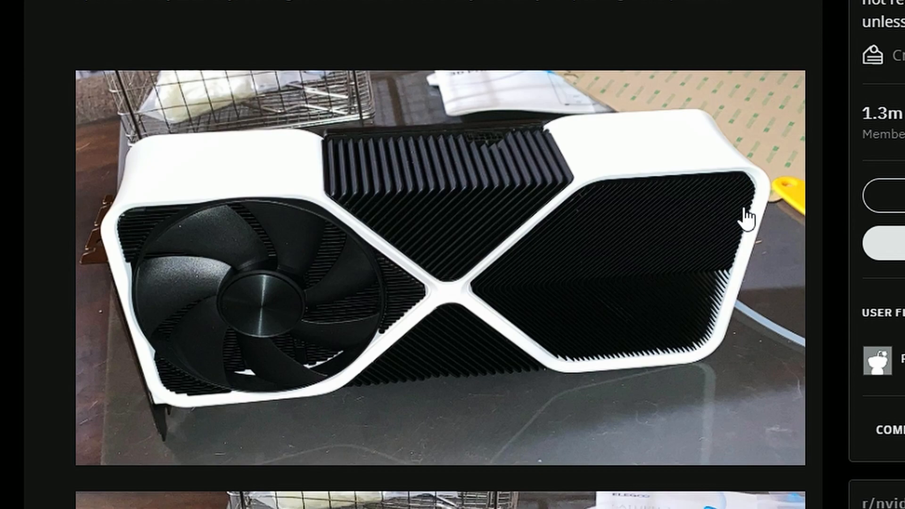
mouse_move(659, 395)
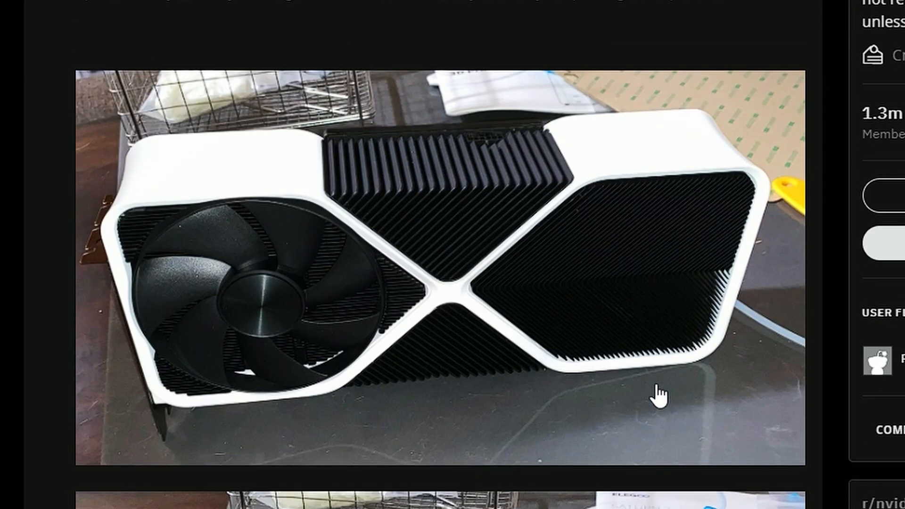
mouse_move(498, 211)
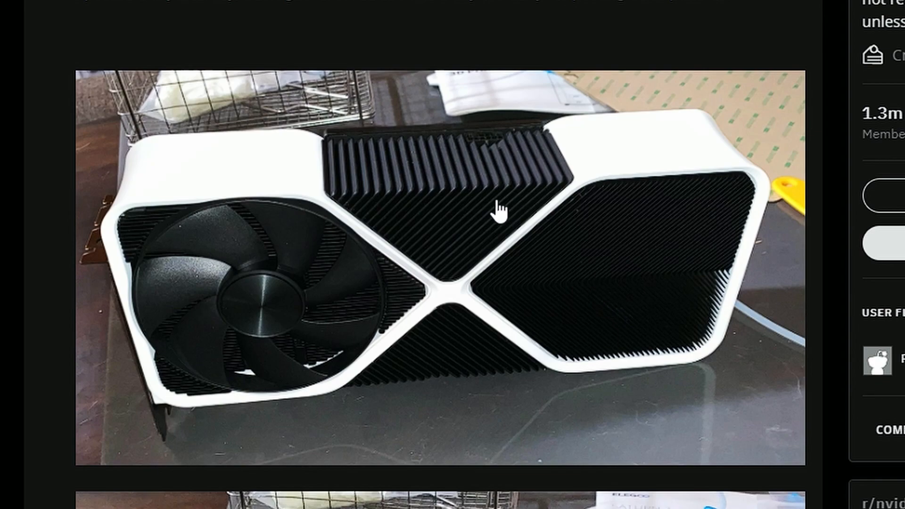
mouse_move(227, 196)
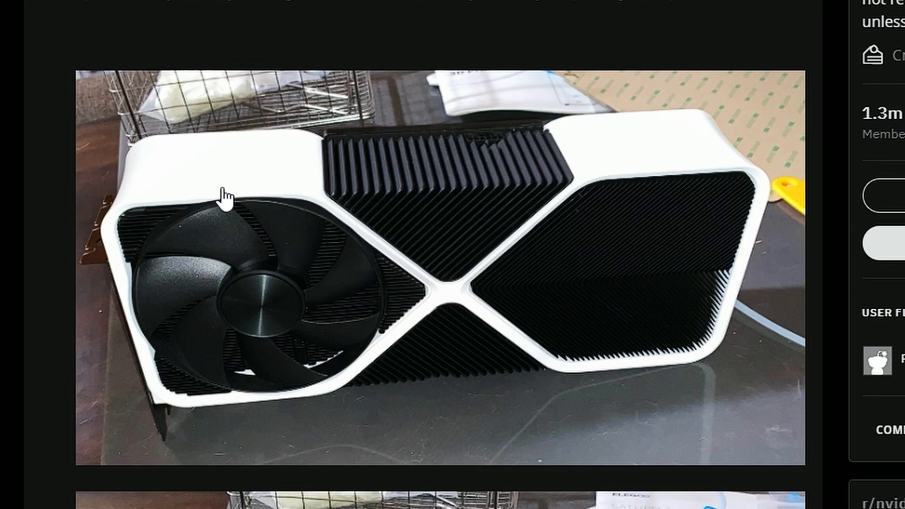
mouse_move(540, 323)
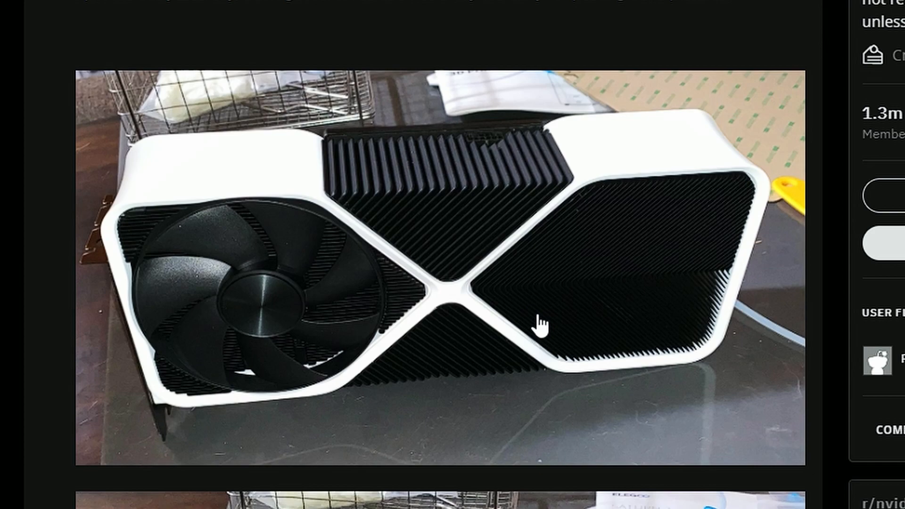
mouse_move(485, 278)
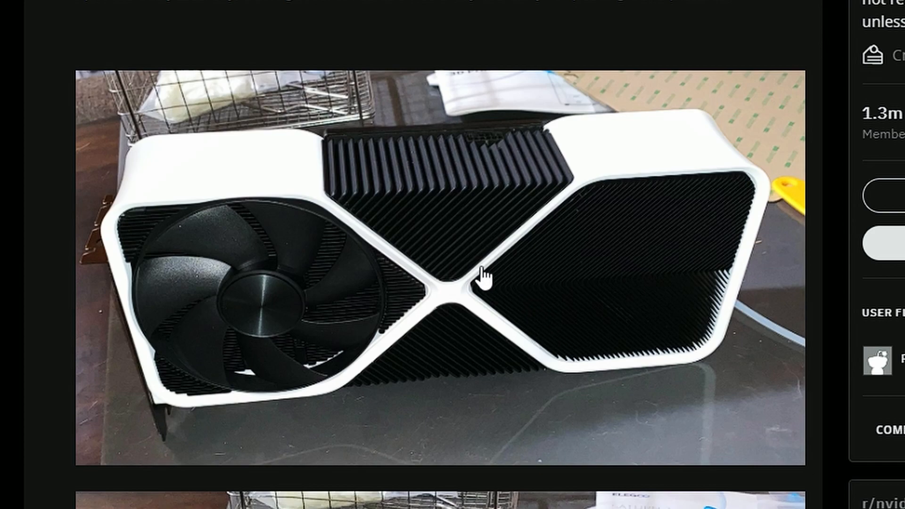
mouse_move(260, 260)
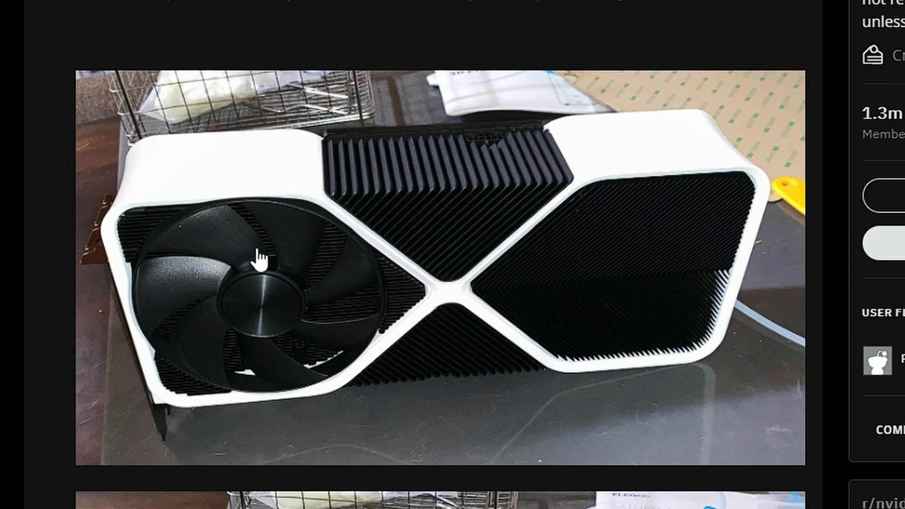
mouse_move(528, 283)
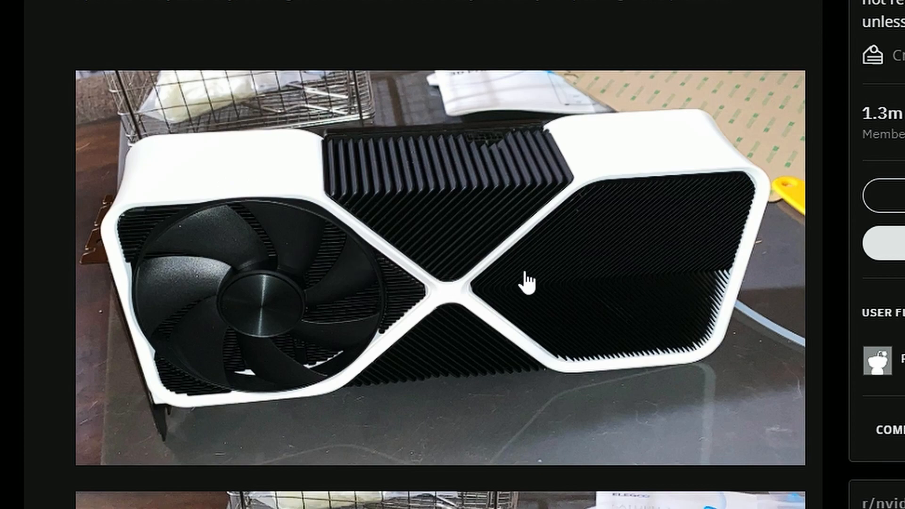
mouse_move(571, 249)
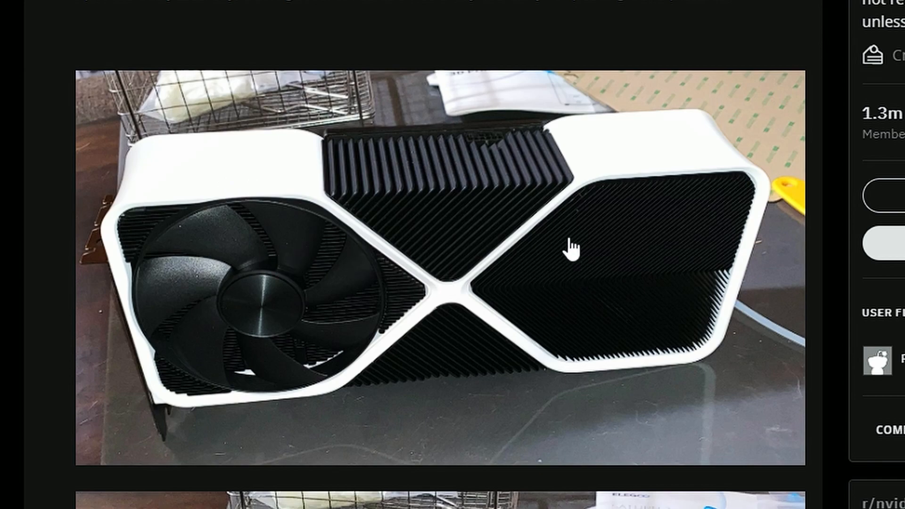
mouse_move(523, 257)
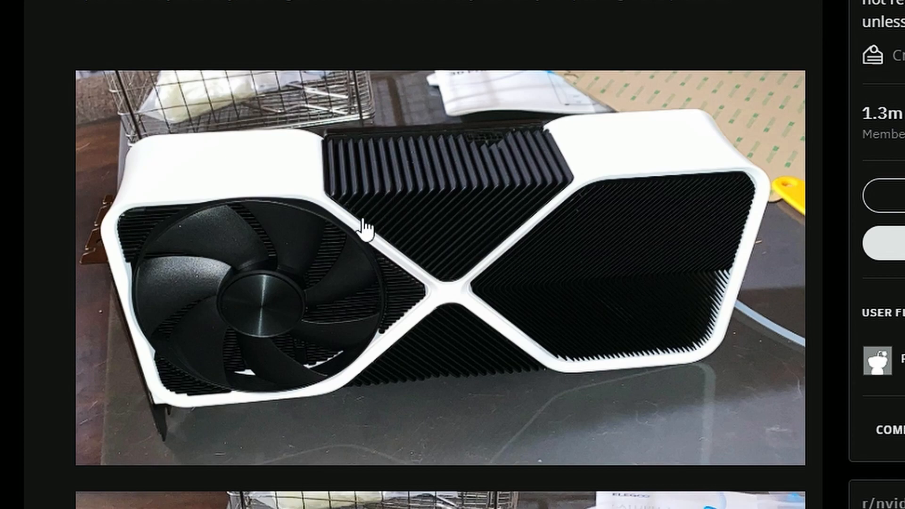
mouse_move(448, 226)
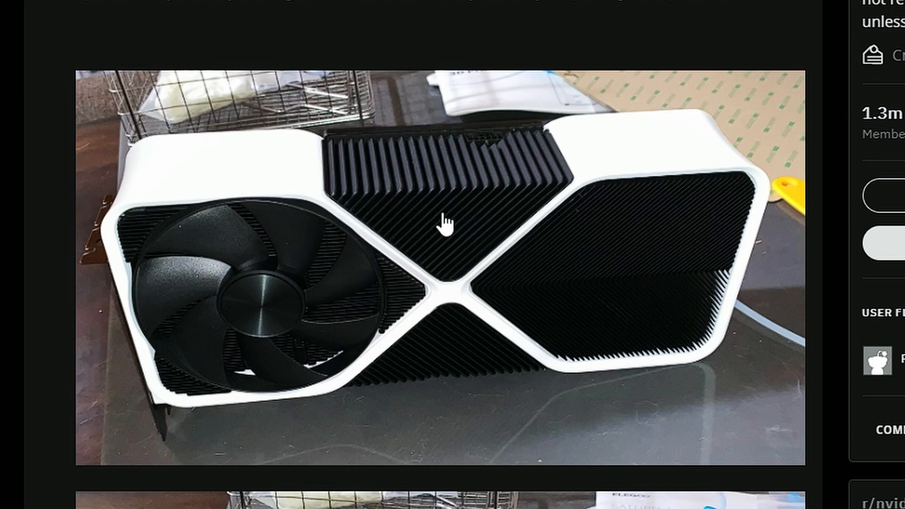
mouse_move(115, 223)
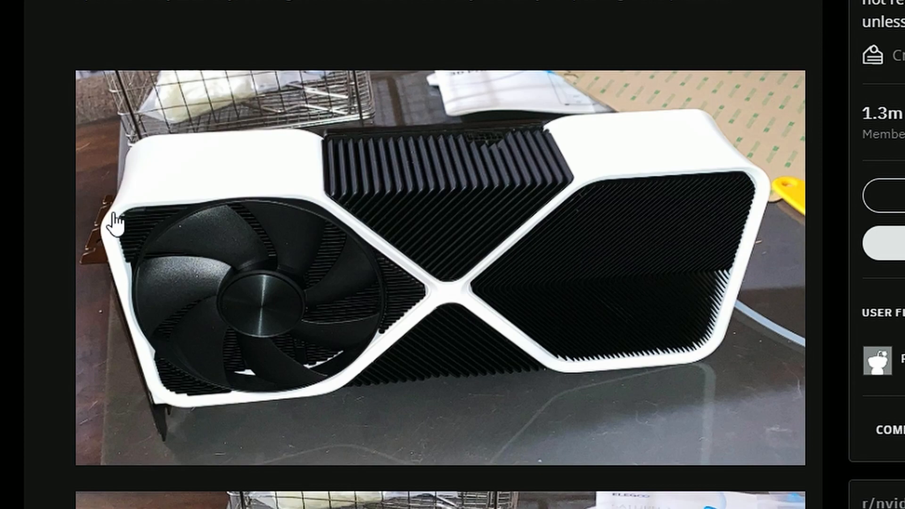
mouse_move(456, 291)
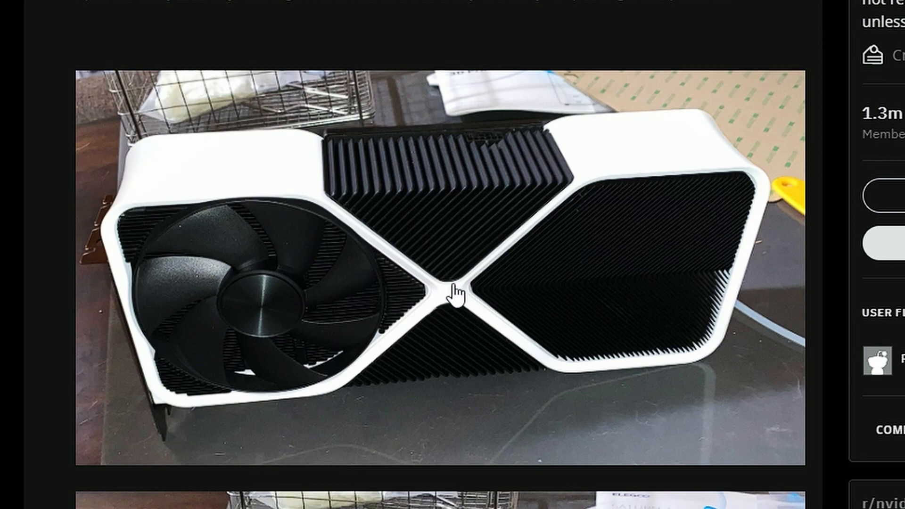
mouse_move(631, 284)
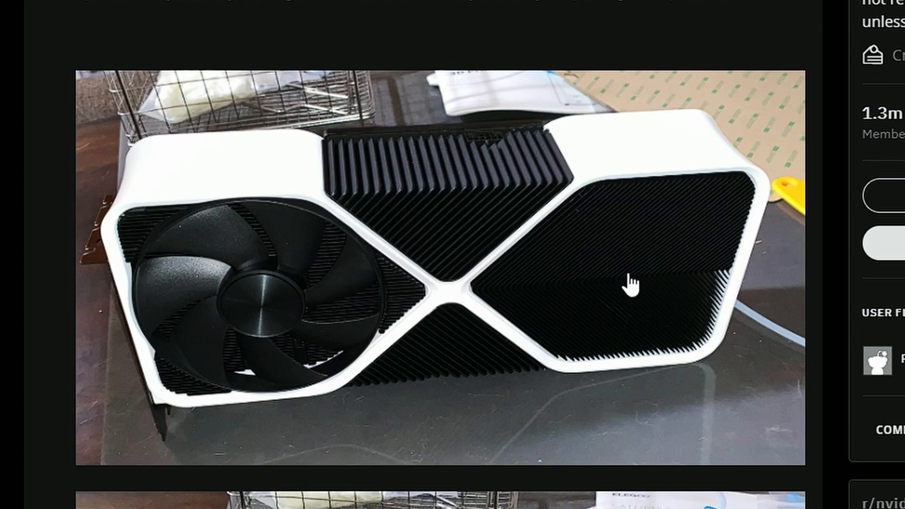
scroll("down", 3)
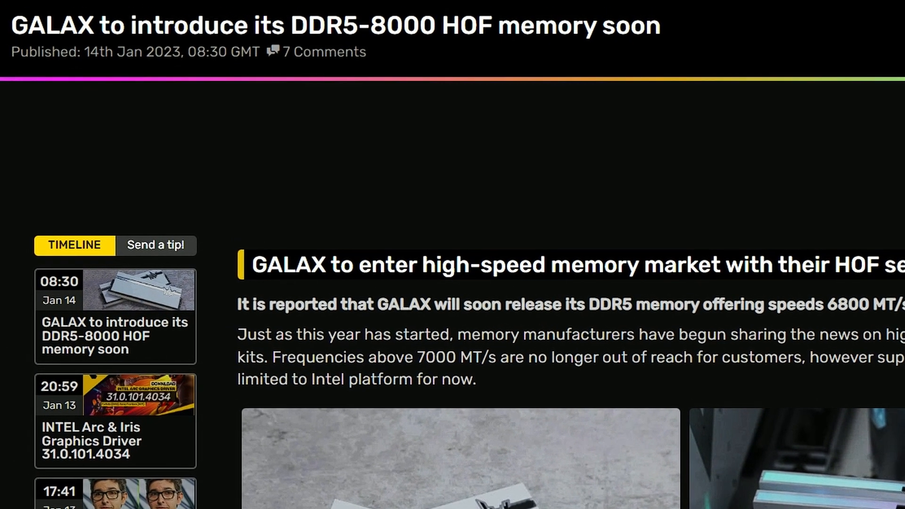
scroll("down", 3)
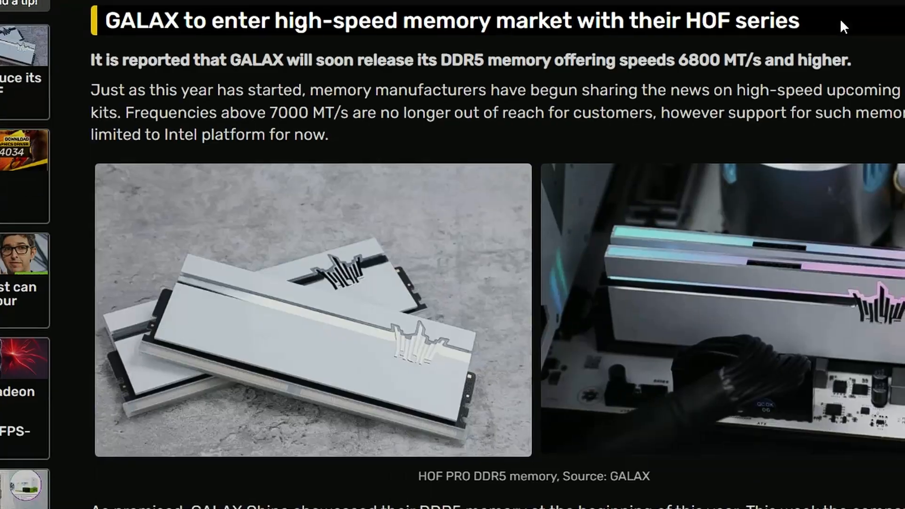
left_click(312, 306)
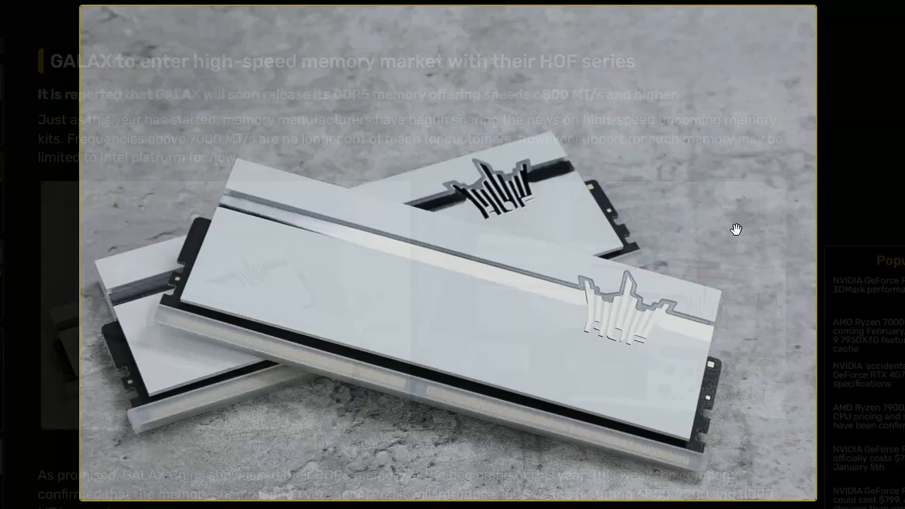
mouse_move(823, 247)
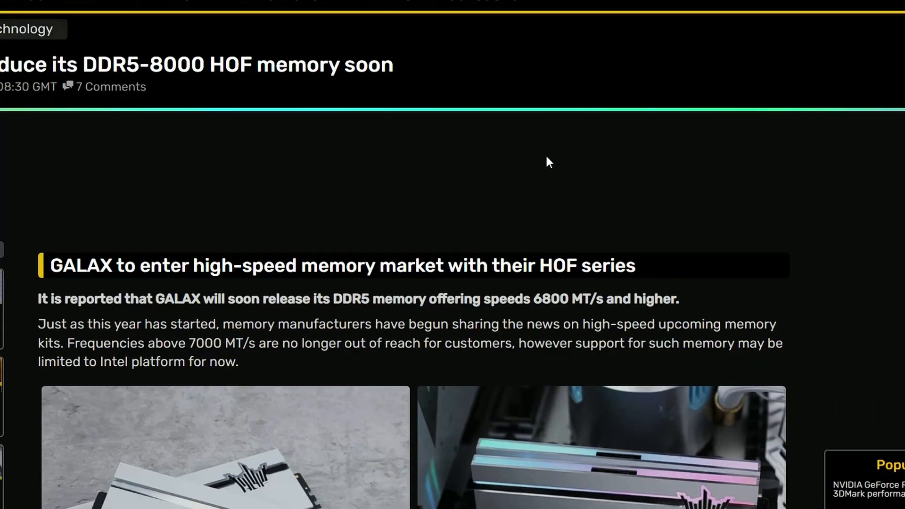
scroll("up", 3)
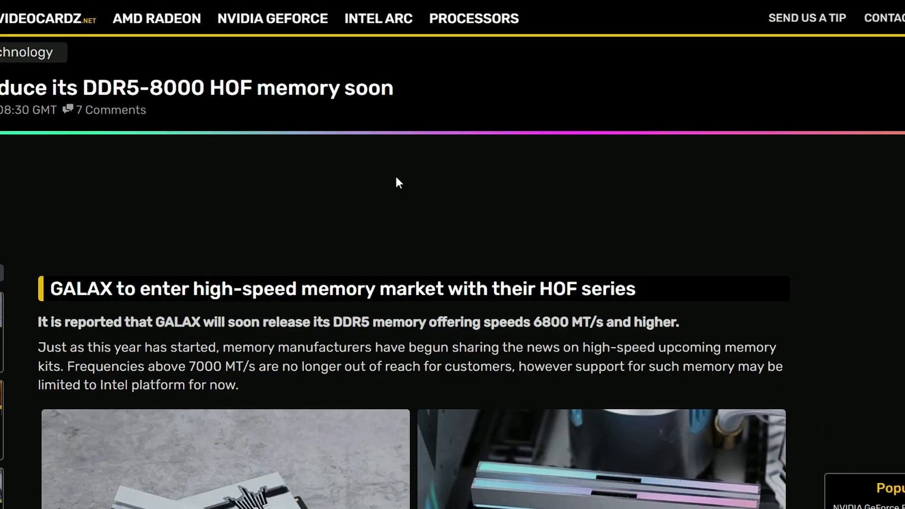
scroll("down", 3)
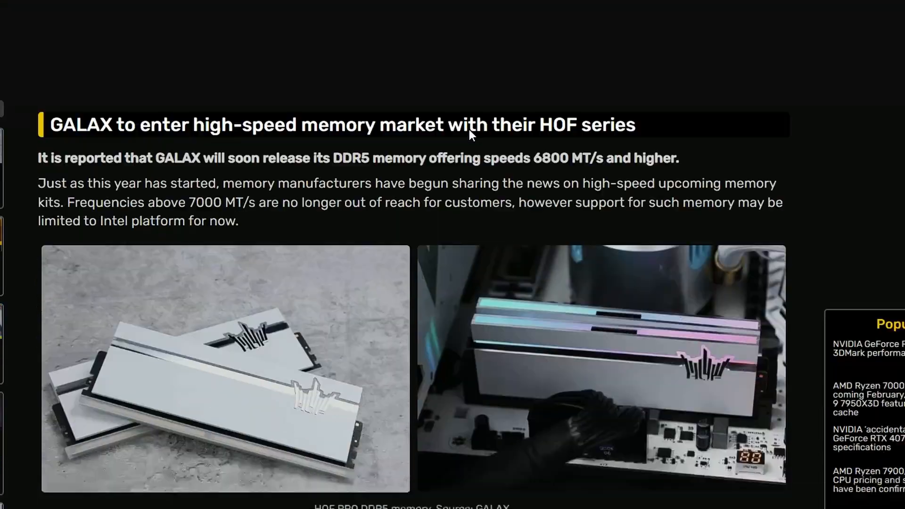
scroll("down", 3)
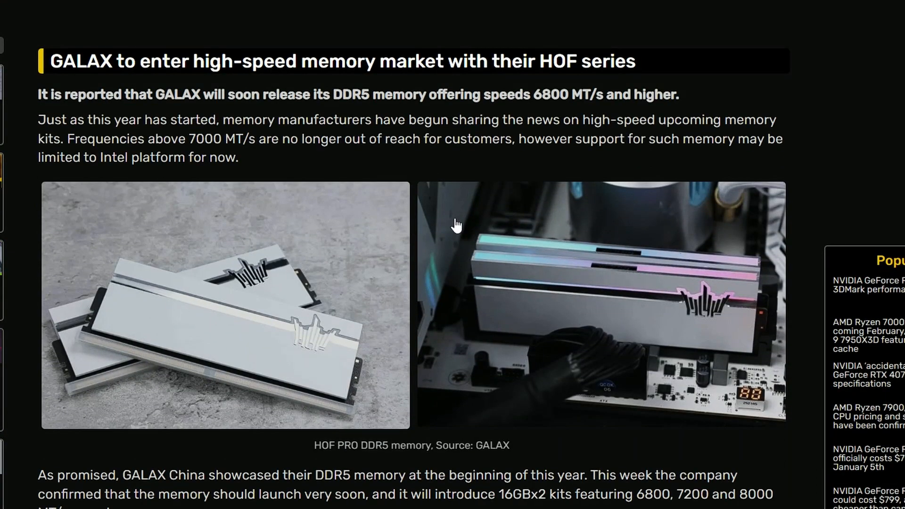
mouse_move(488, 236)
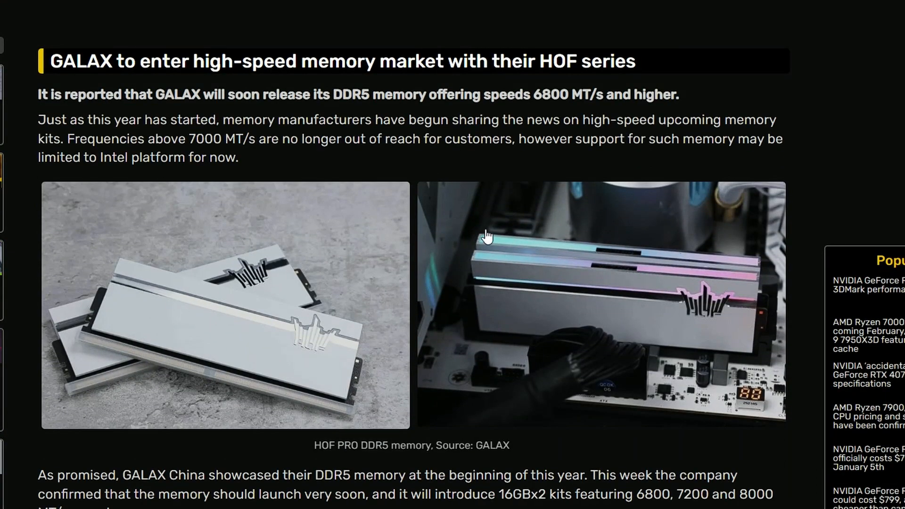
mouse_move(520, 239)
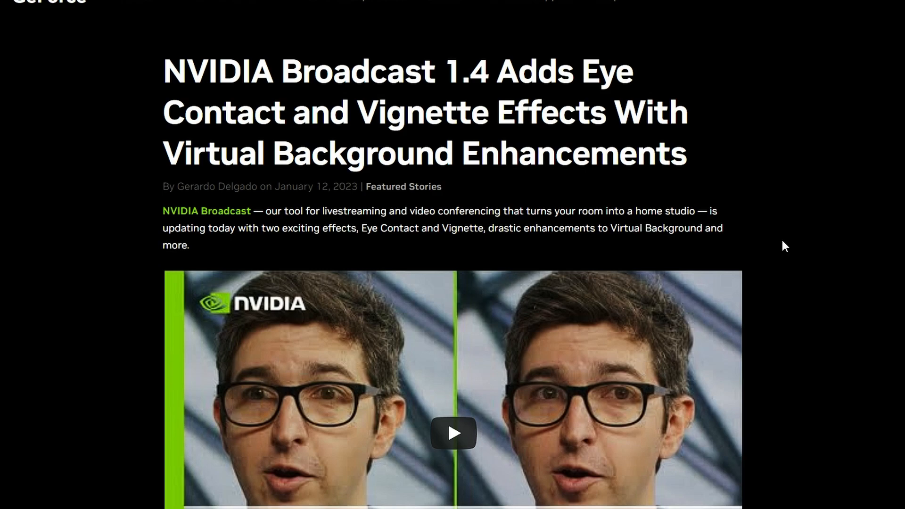
mouse_move(765, 146)
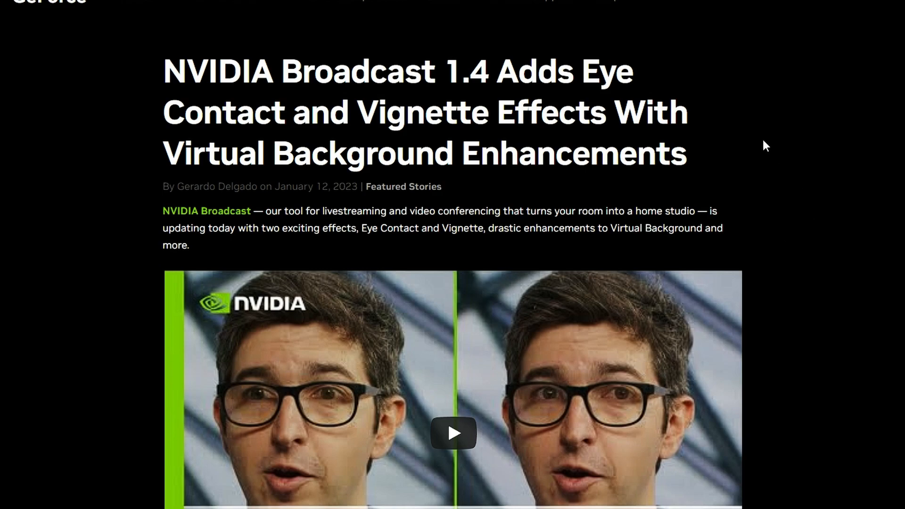
mouse_move(646, 133)
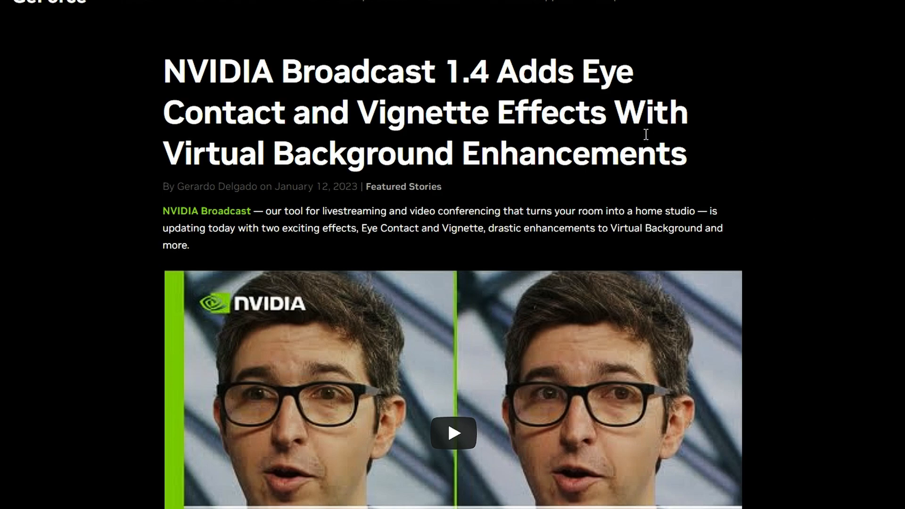
mouse_move(579, 226)
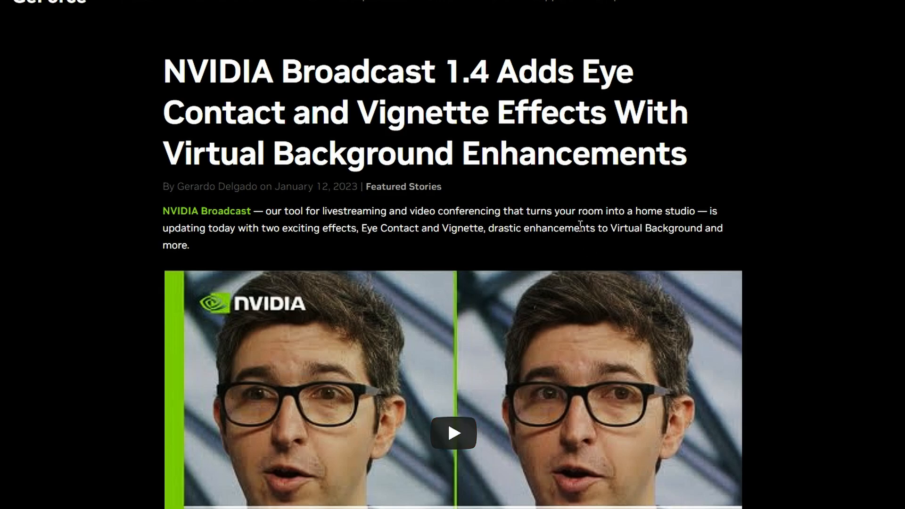
Scroll the NVIDIA Broadcast 1.4 post down to the 'Introducing Eye Contact' section.
scroll("down", 3)
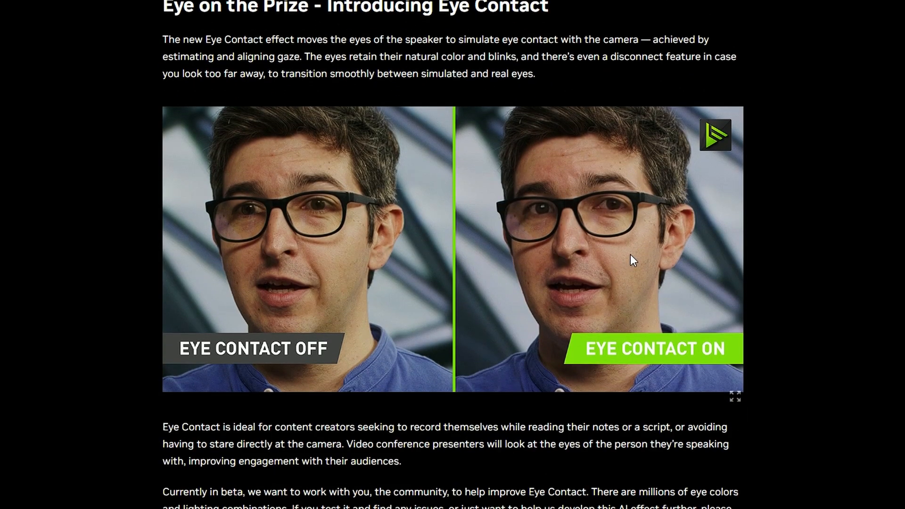
scroll("down", 3)
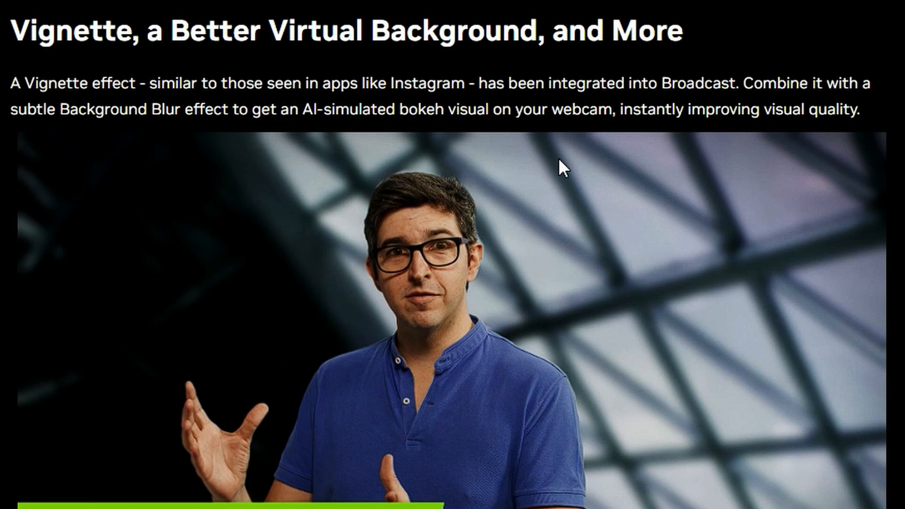
Read past Vignette, Virtual Background, Camera Mirroring and Selfies to the 4K YouTube GPU chart.
scroll("down", 3)
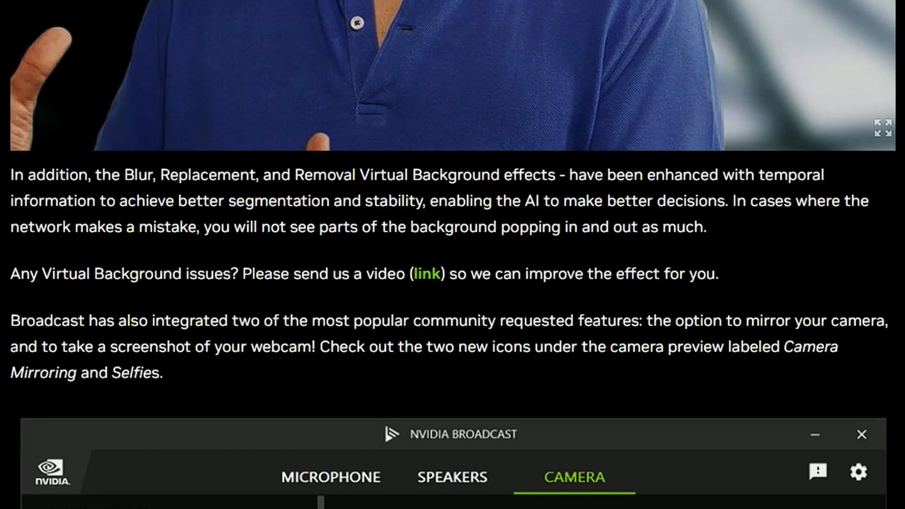
scroll("down", 3)
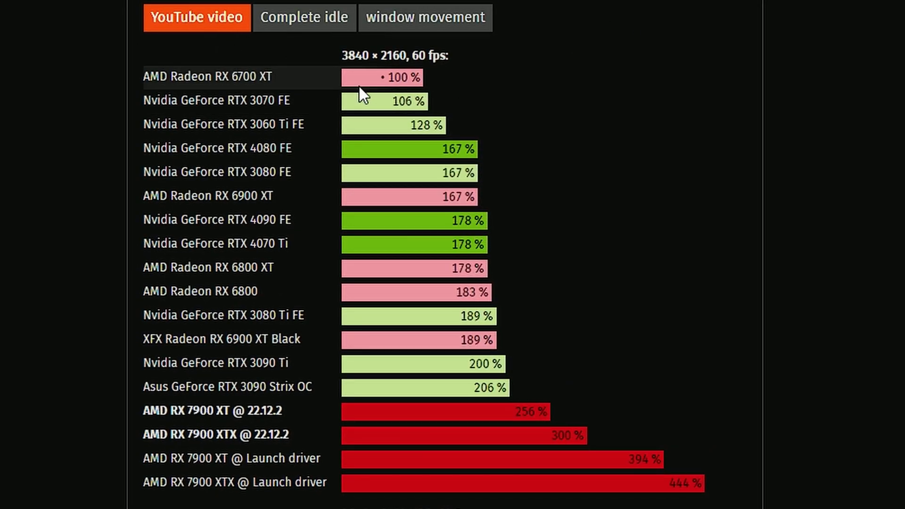
View the complete-idle and dual-monitor 3840×2160 desktop power consumption charts.
scroll("down", 3)
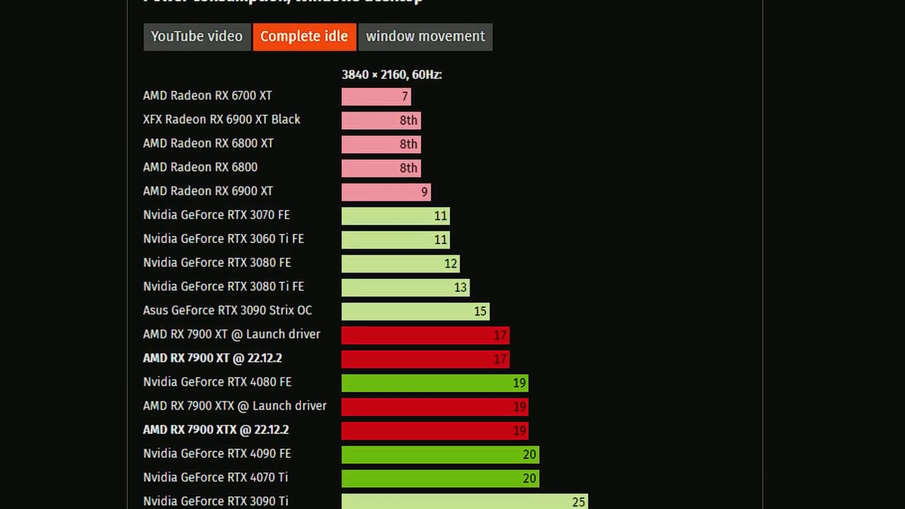
scroll("down", 3)
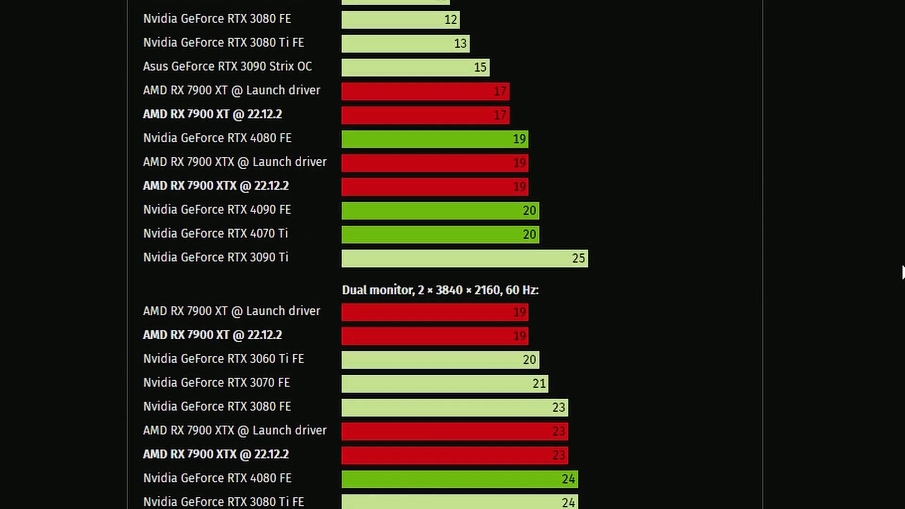
scroll("up", 3)
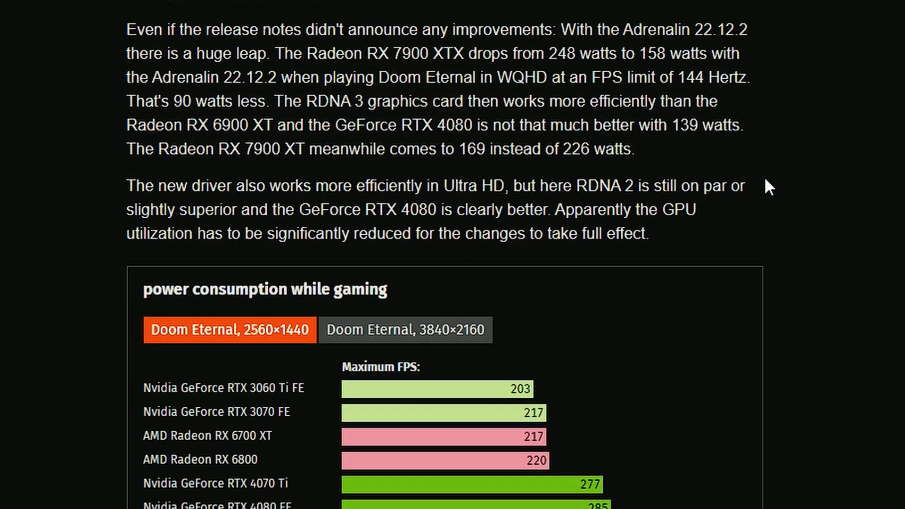
Read the Doom Eternal 2560×1440 power results at maximum FPS and 144 FPS cap.
scroll("down", 3)
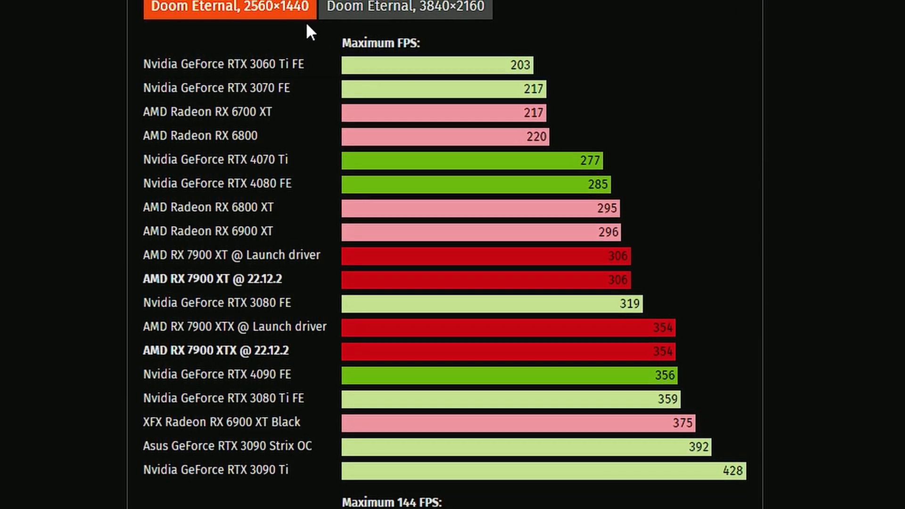
scroll("up", 3)
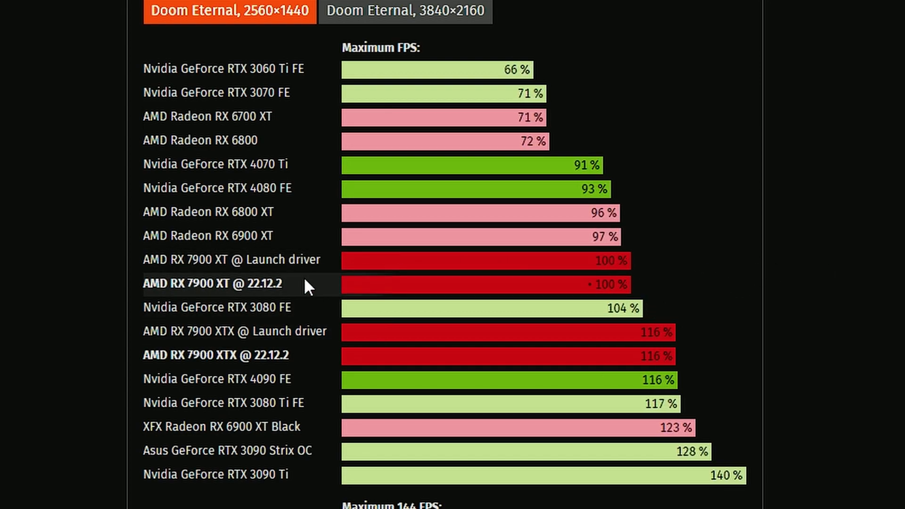
mouse_move(627, 259)
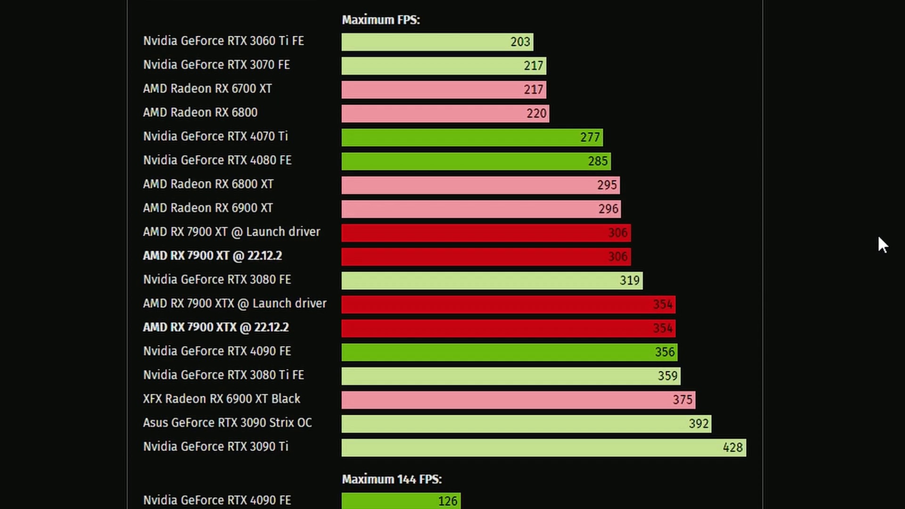
scroll("down", 3)
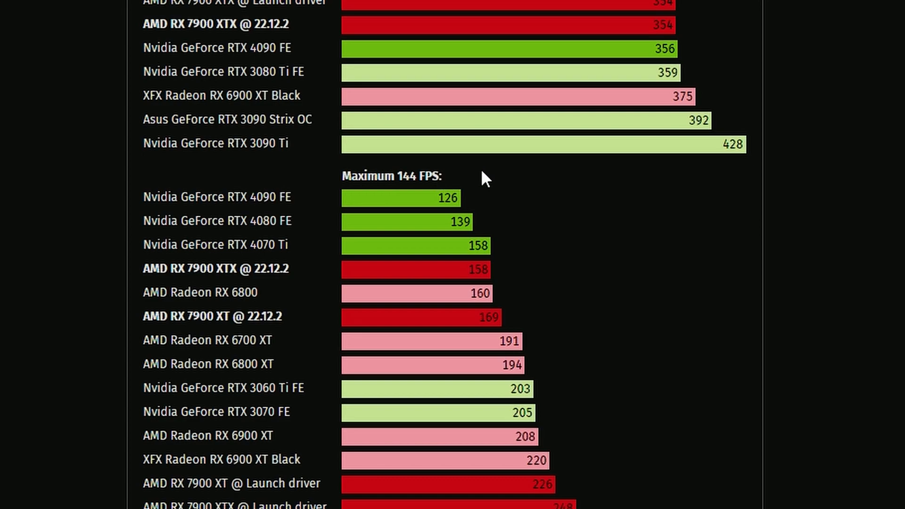
scroll("down", 3)
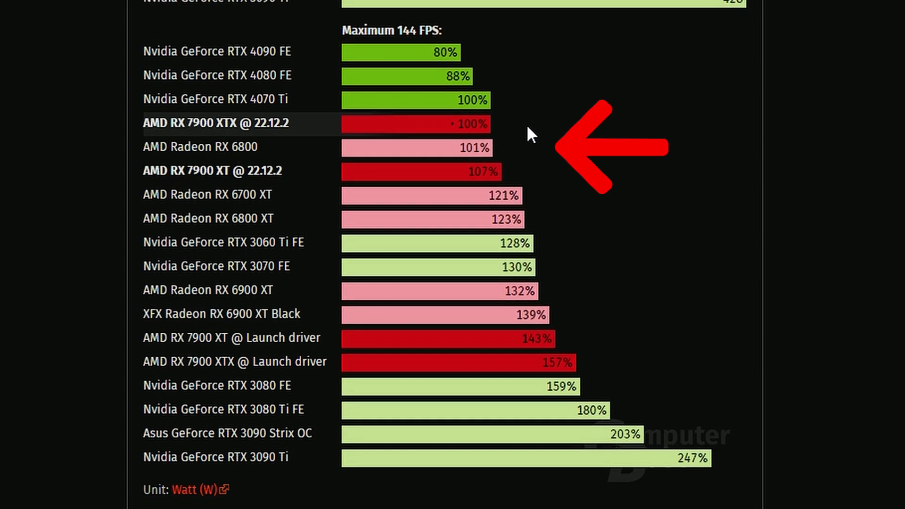
mouse_move(375, 131)
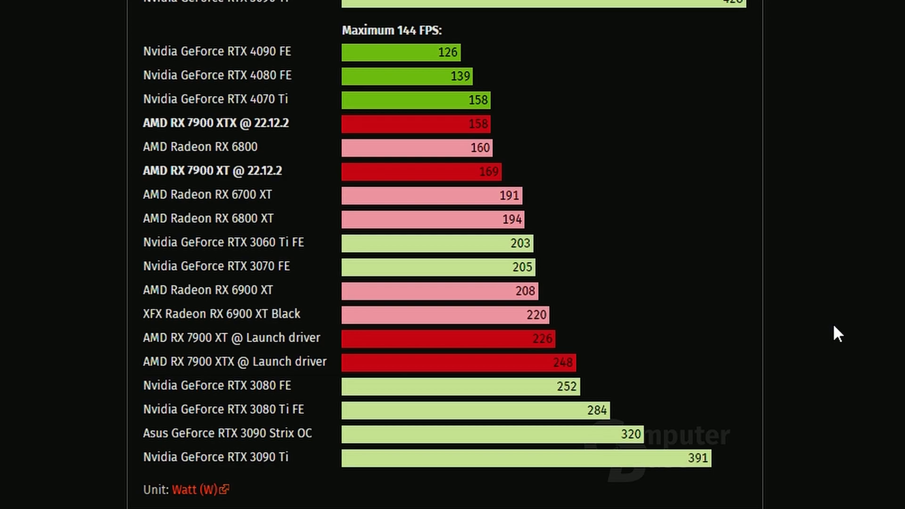
mouse_move(835, 340)
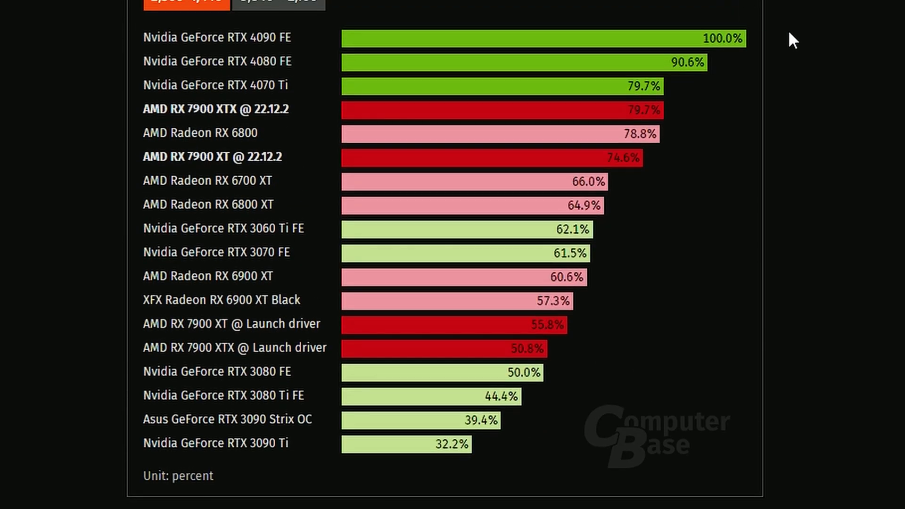
mouse_move(832, 84)
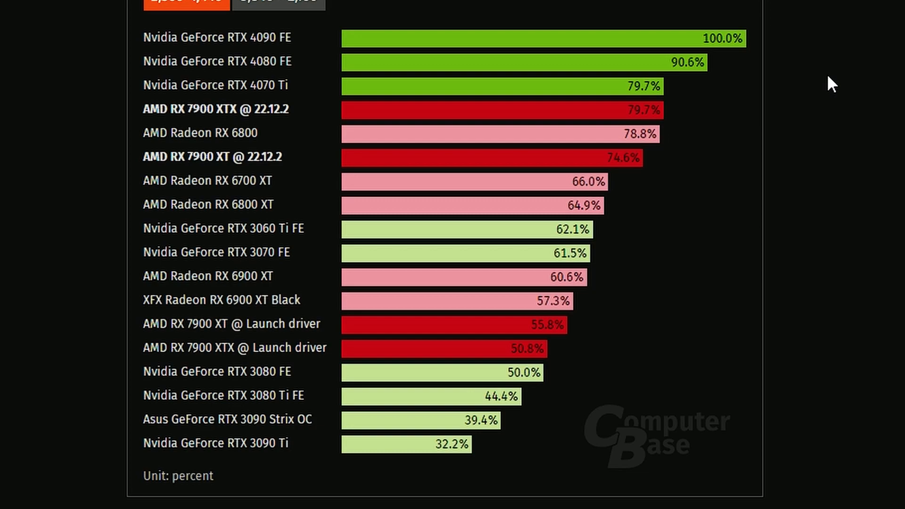
mouse_move(820, 114)
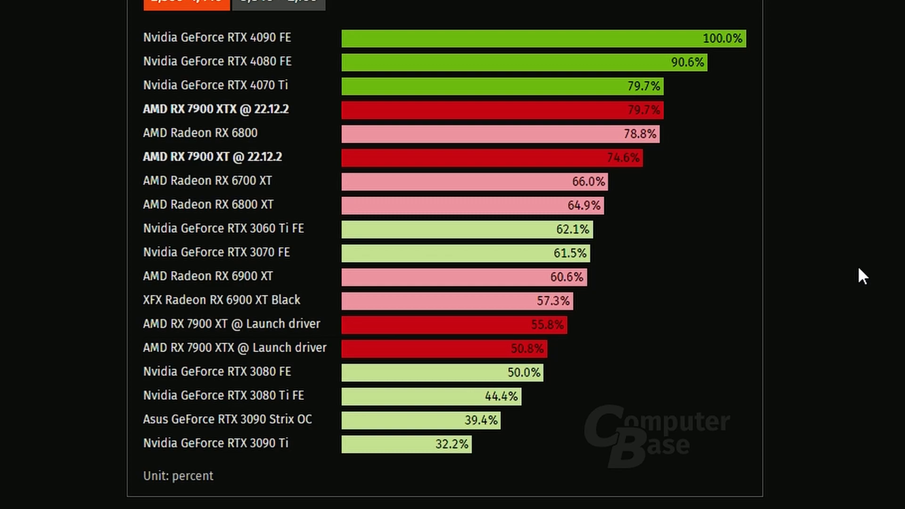
mouse_move(858, 211)
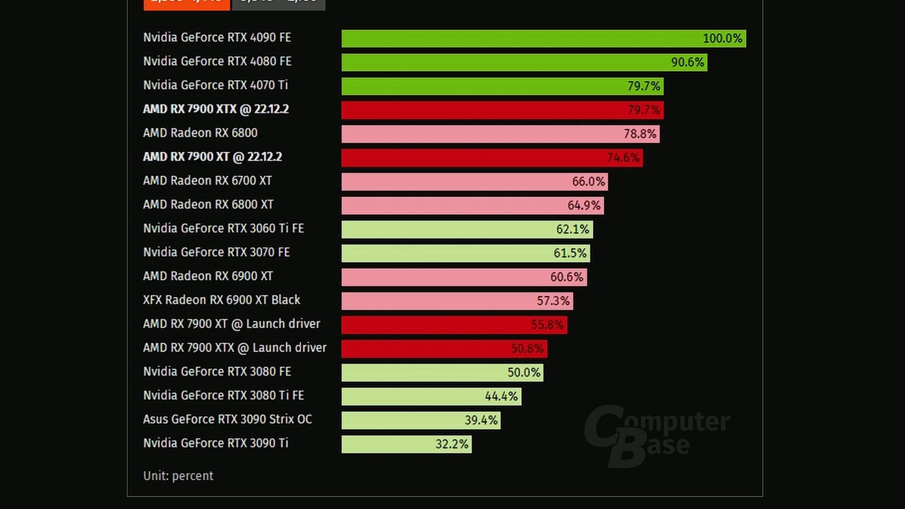
mouse_move(883, 157)
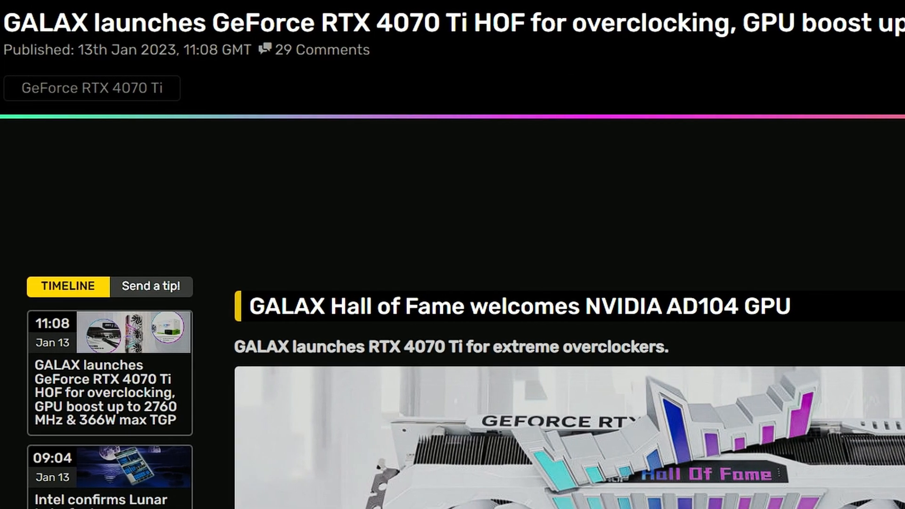
Scroll the GALAX RTX 4070 Ti HOF article past its product photo into the text.
scroll("right", 3)
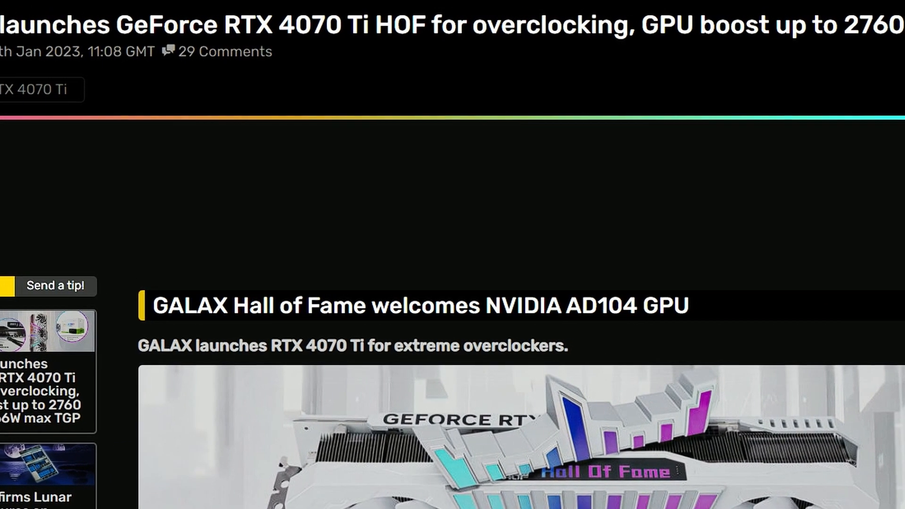
scroll("down", 3)
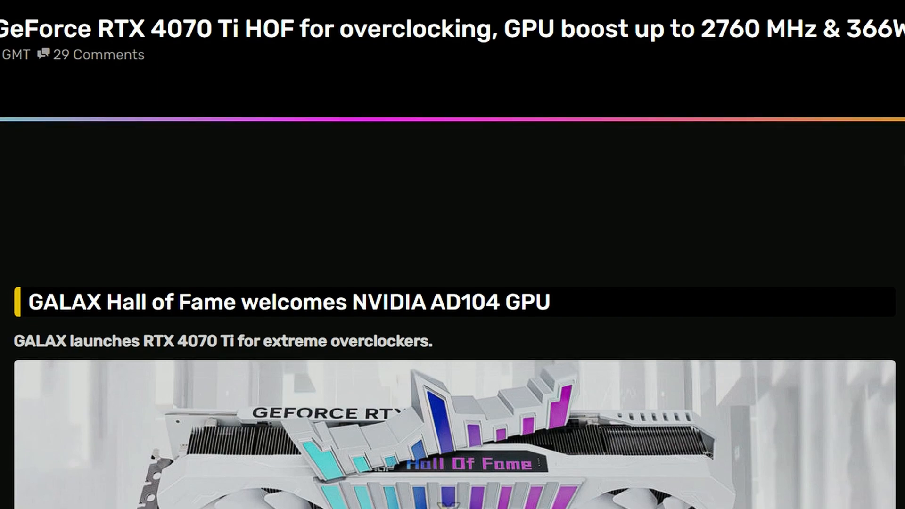
scroll("down", 3)
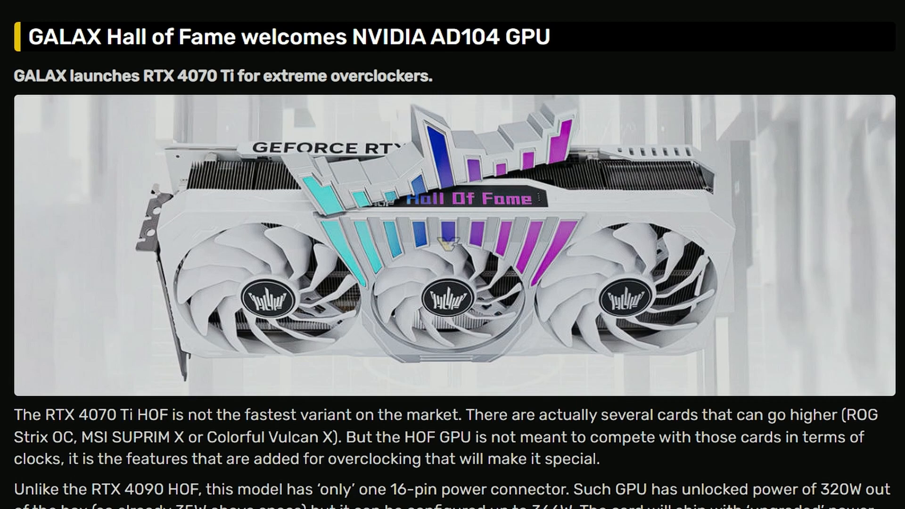
scroll("down", 3)
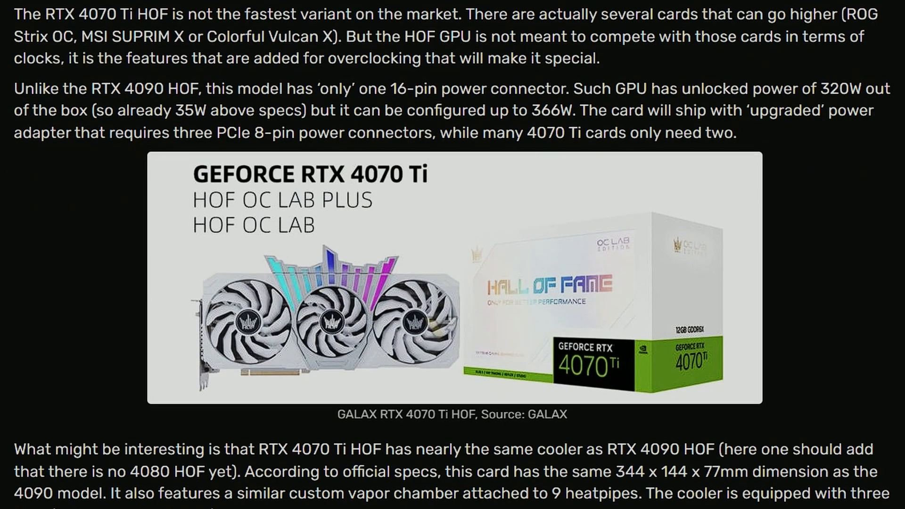
scroll("up", 3)
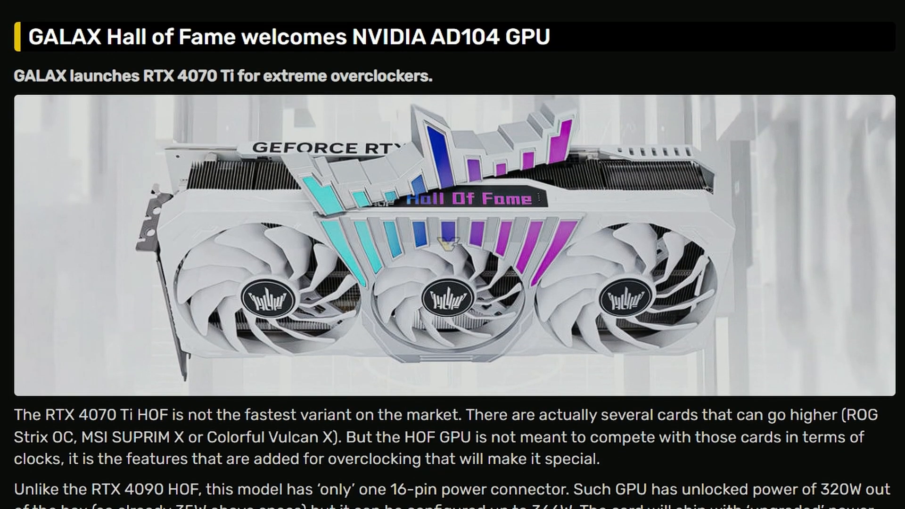
scroll("down", 3)
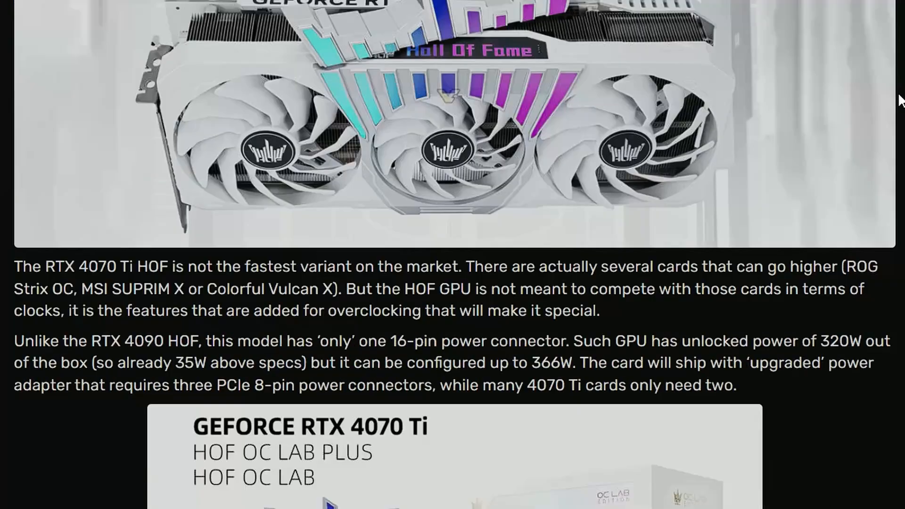
scroll("down", 3)
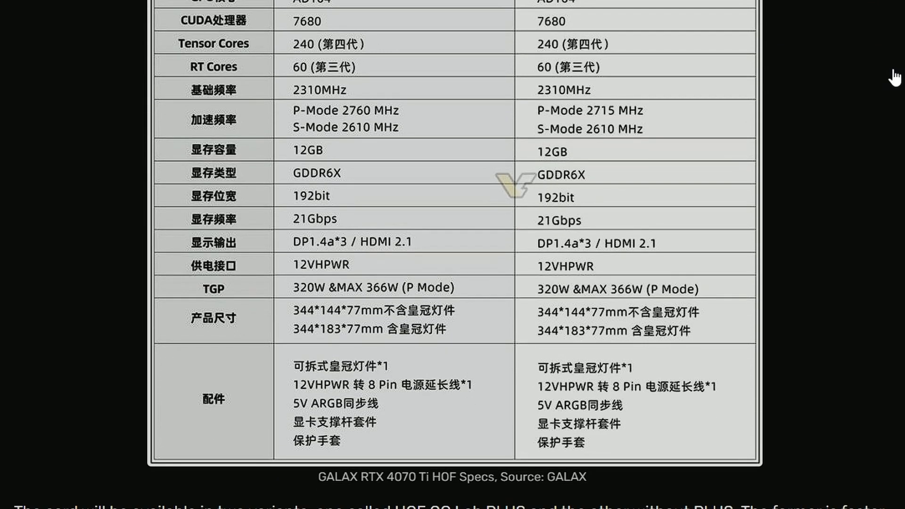
scroll("up", 3)
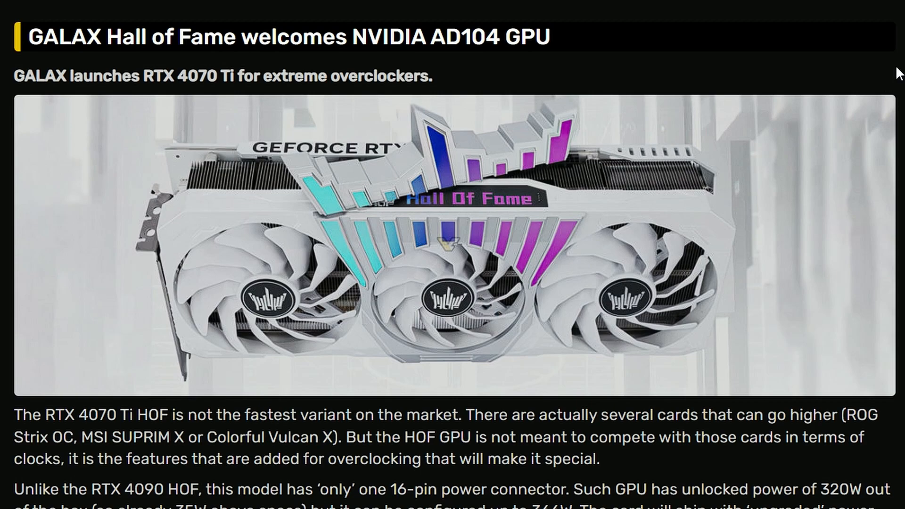
mouse_move(899, 78)
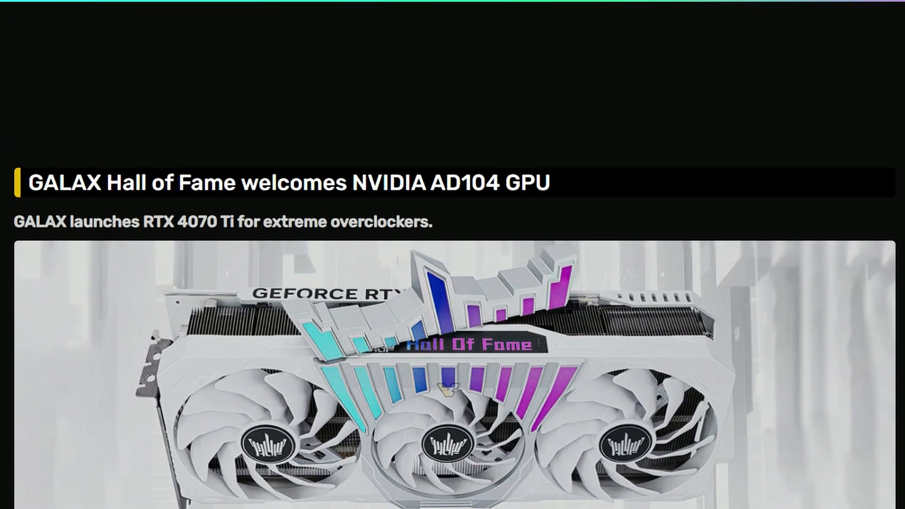
scroll("up", 3)
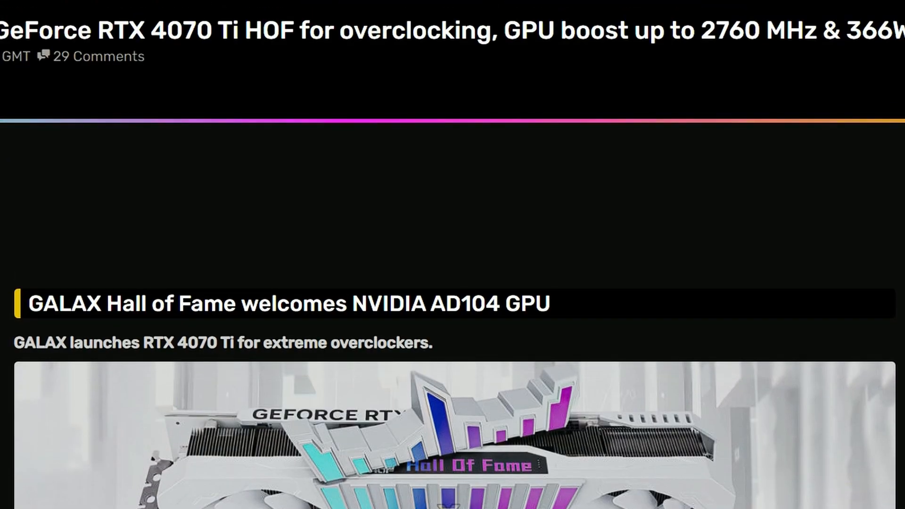